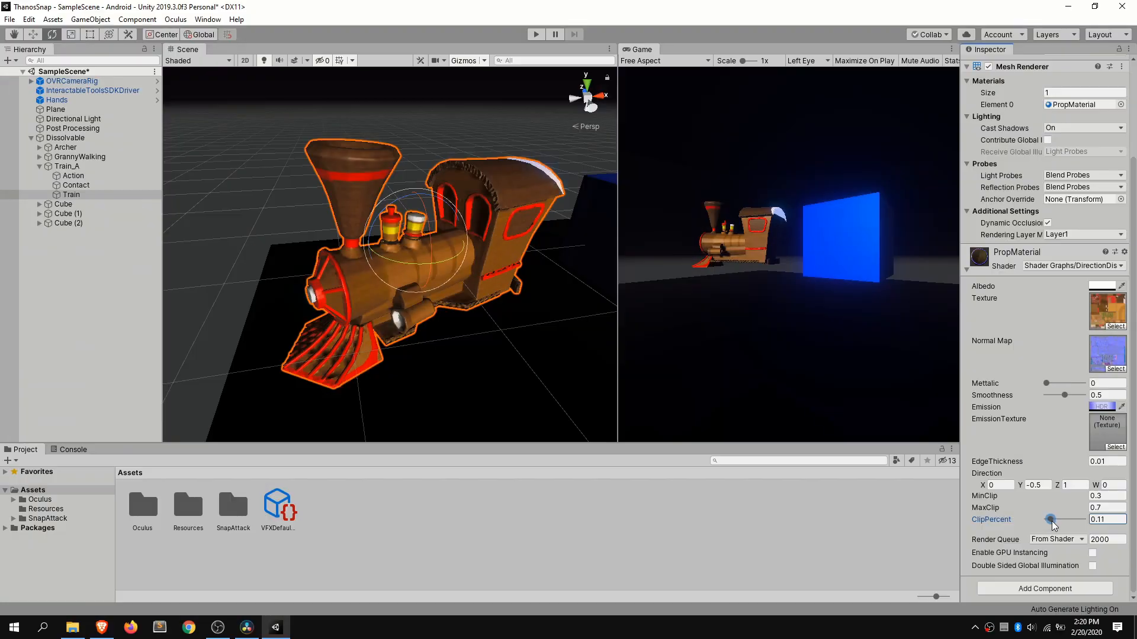
Drag the ClipPercent slider to nearly dissolve the train, then back to a partial dissolve
{"action": "left_click_drag", "start_coordinate": [1049, 520], "coordinate": [1076, 519]}
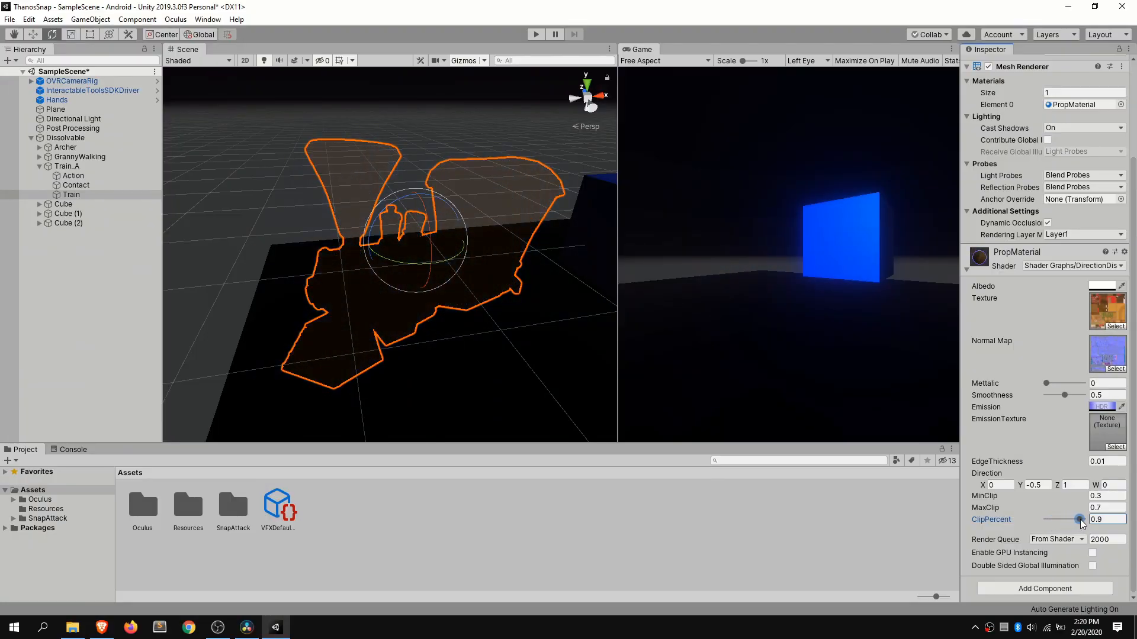
{"action": "left_click_drag", "start_coordinate": [1076, 520], "coordinate": [1056, 519]}
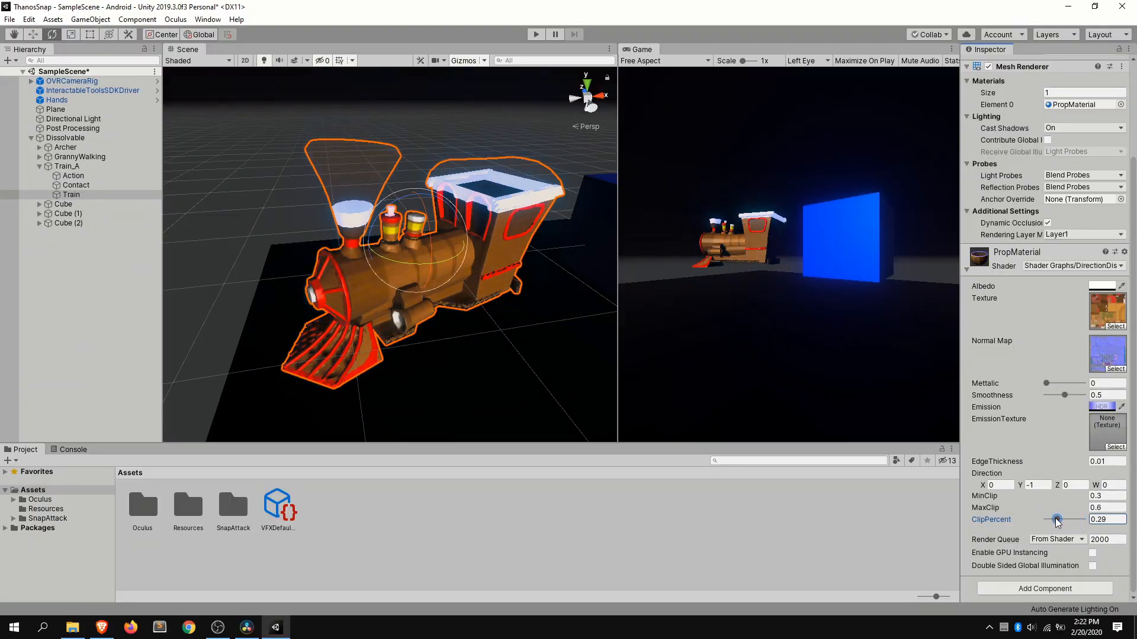